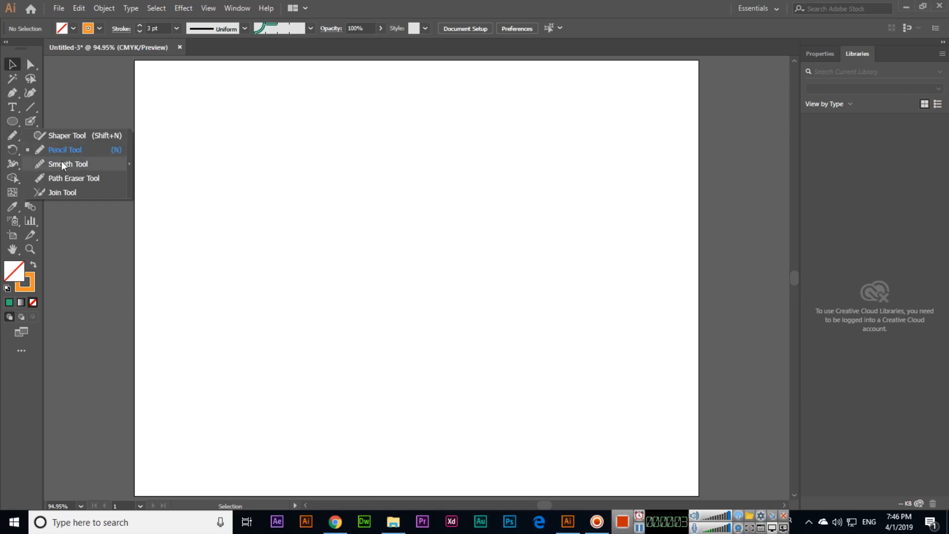
- Choose the Smooth Tool from the Pencil flyout, then the Pen tool for point-by-point drawing
{"action": "left_click", "coordinate": [67, 163]}
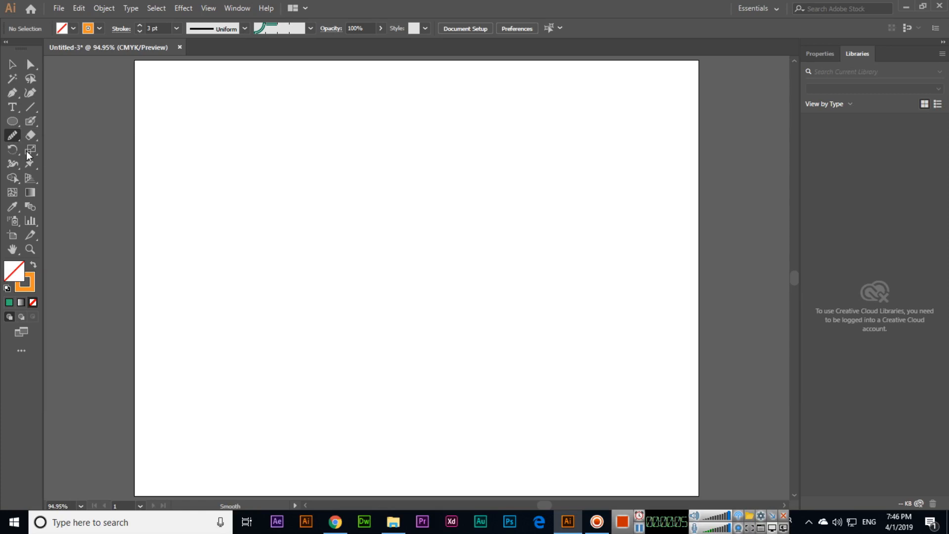
{"action": "left_click", "coordinate": [12, 93]}
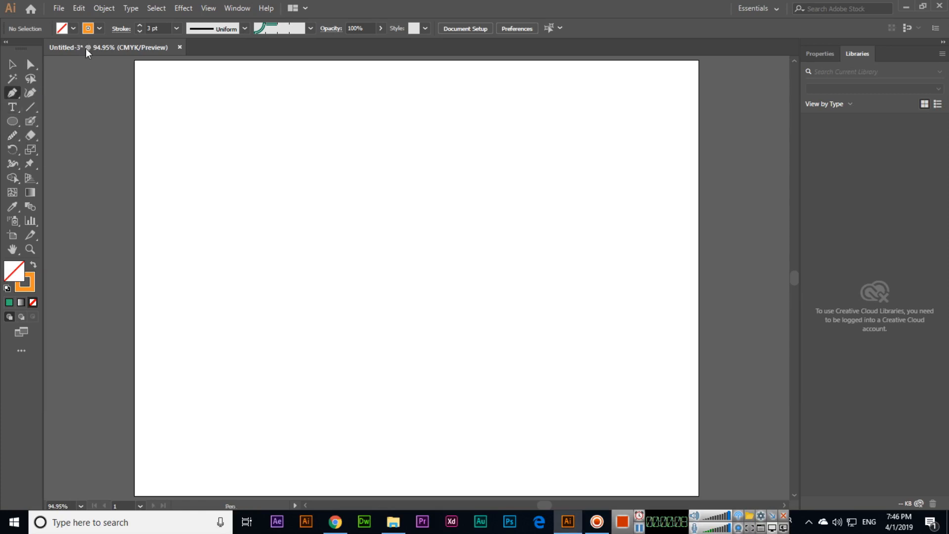
{"action": "mouse_move", "coordinate": [356, 158]}
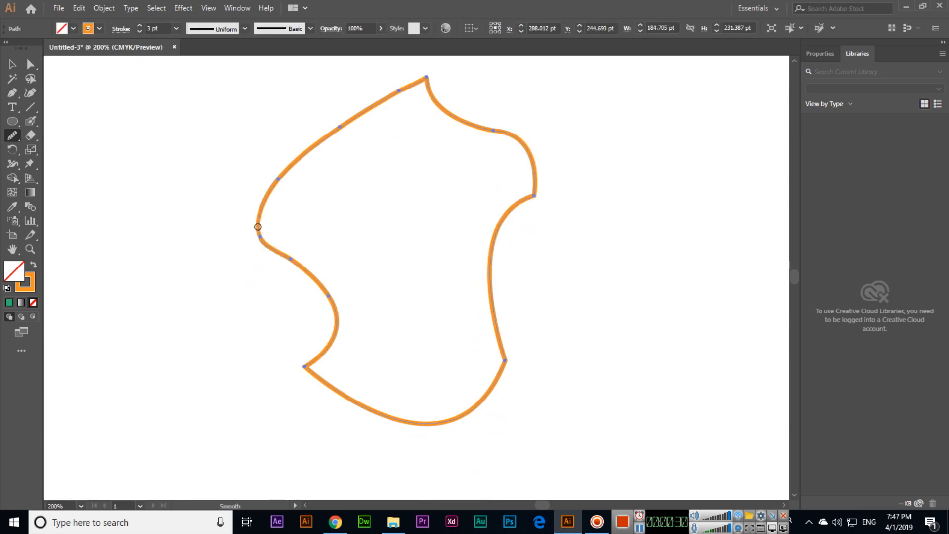
- Drag the Smooth Tool along the orange path to round its kinks, then zoom out
{"action": "left_click_drag", "start_coordinate": [343, 254], "coordinate": [342, 197]}
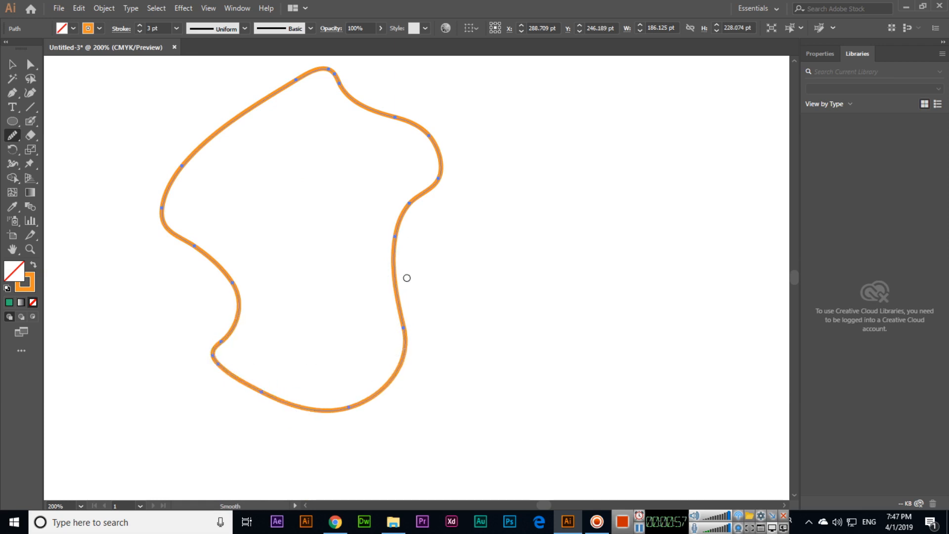
{"action": "key", "text": "ctrl+minus"}
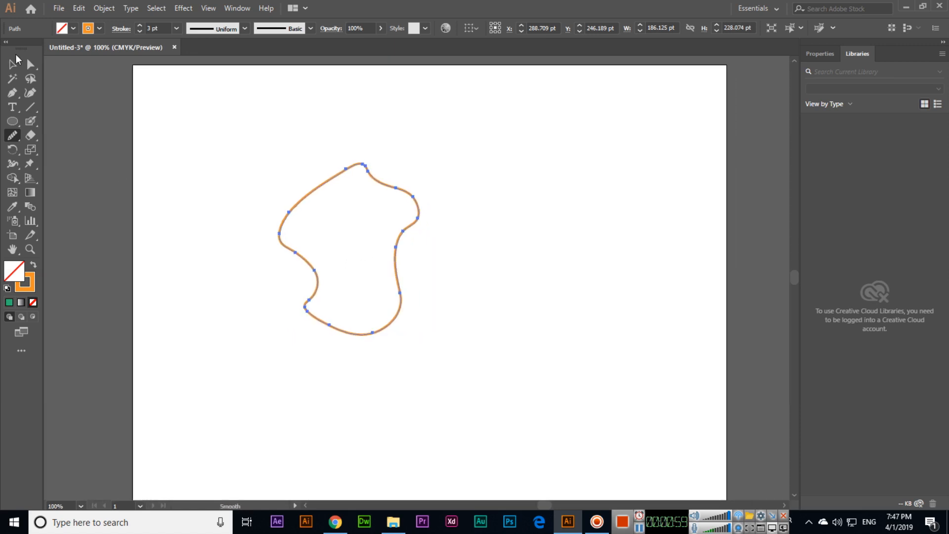
- Pick the Pencil tool to sketch a 2 pt orange signature beside the shape
{"action": "left_click", "coordinate": [12, 64]}
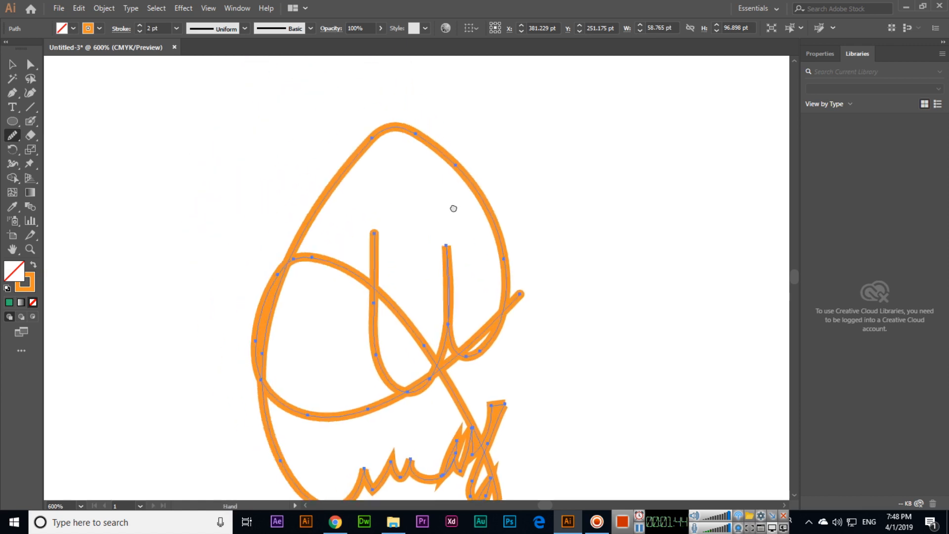
- Return to the Selection tool and deselect to show both smoothed orange drawings
{"action": "left_click", "coordinate": [332, 188]}
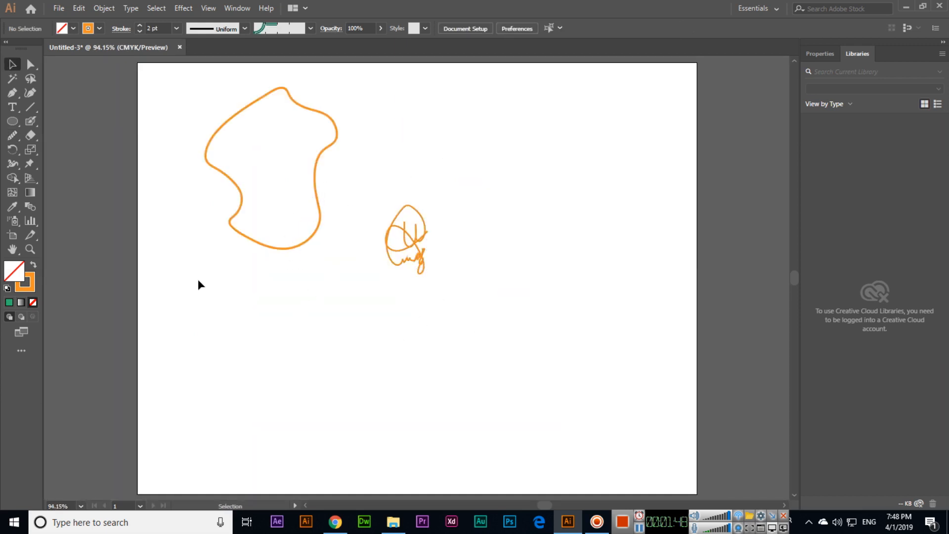
{"action": "mouse_move", "coordinate": [233, 260]}
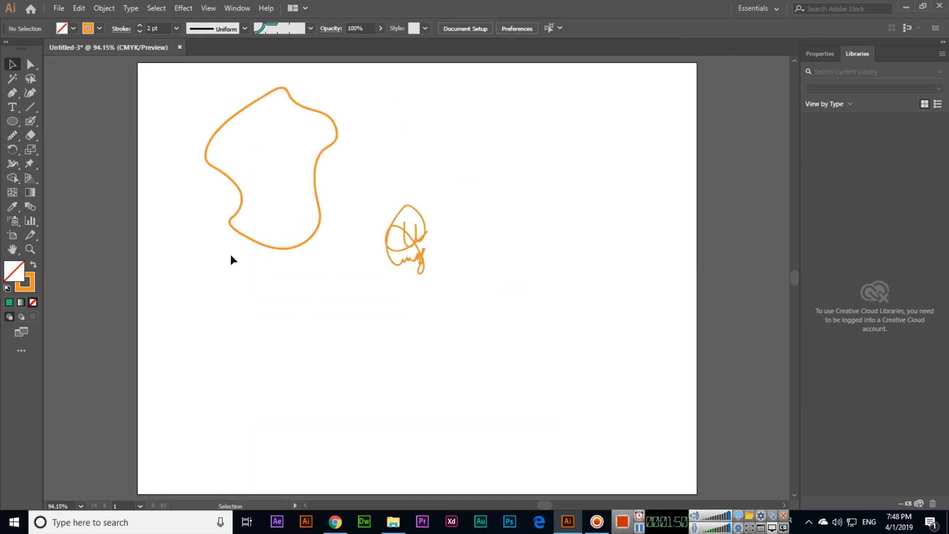